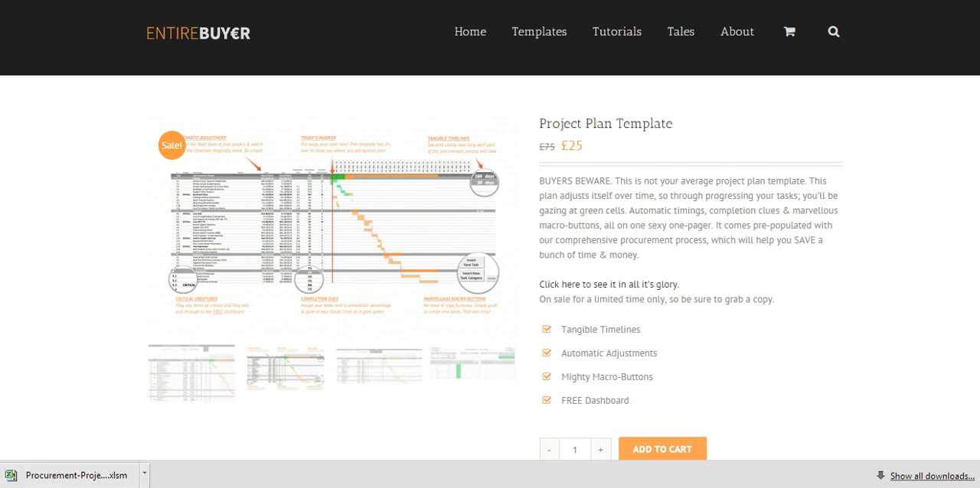
Open the downloaded Procurement-Project .xlsm workbook from Chrome's download bar in Excel.
{"action": "left_click", "coordinate": [73, 475]}
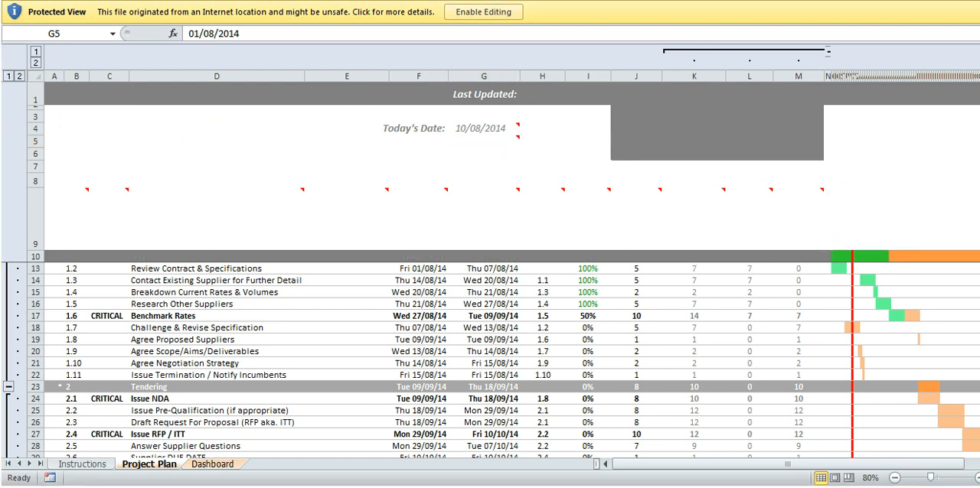
Enable editing on the protected workbook, look over the Project Plan, and show the Instructions sheet.
{"action": "left_click", "coordinate": [483, 11]}
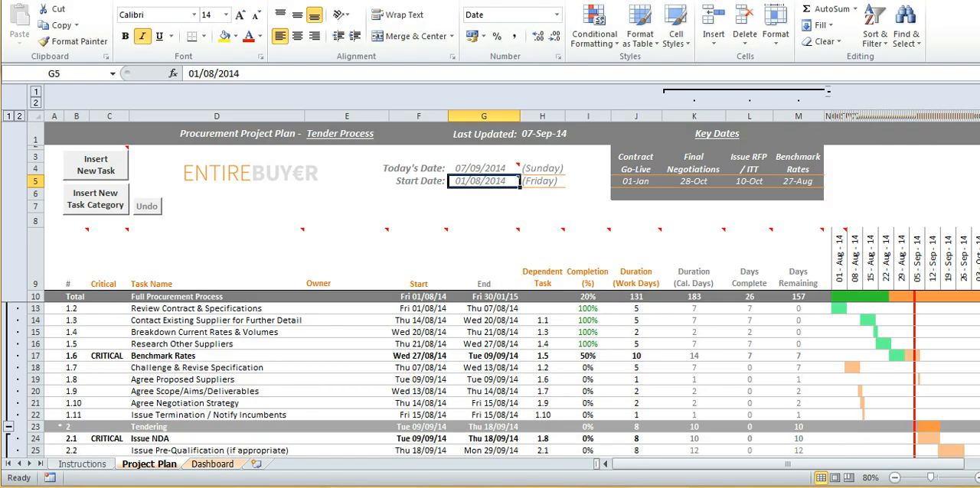
{"action": "left_click", "coordinate": [8, 309]}
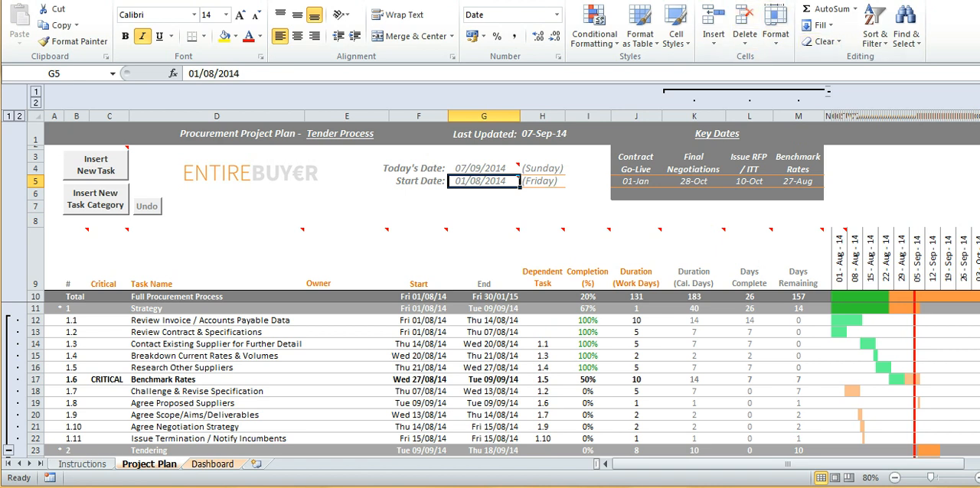
{"action": "scroll", "scroll_direction": "right", "scroll_amount": 3}
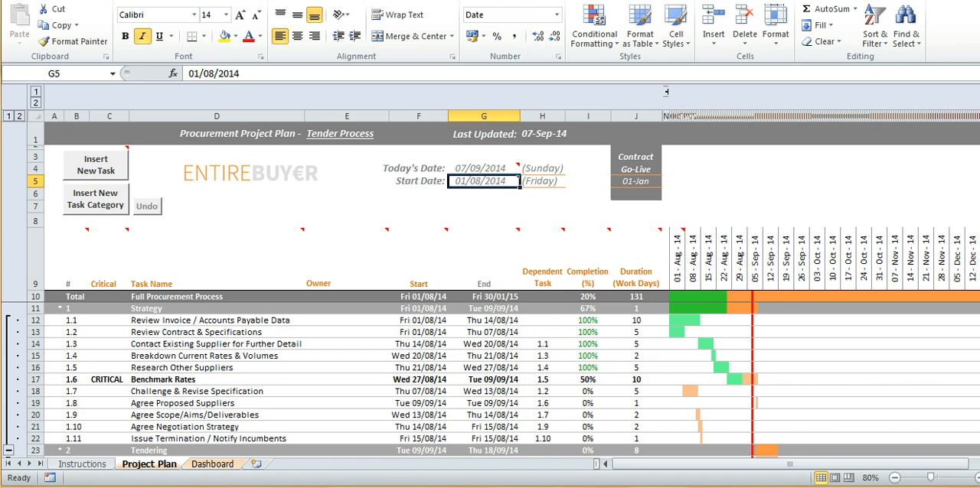
{"action": "mouse_move", "coordinate": [541, 284]}
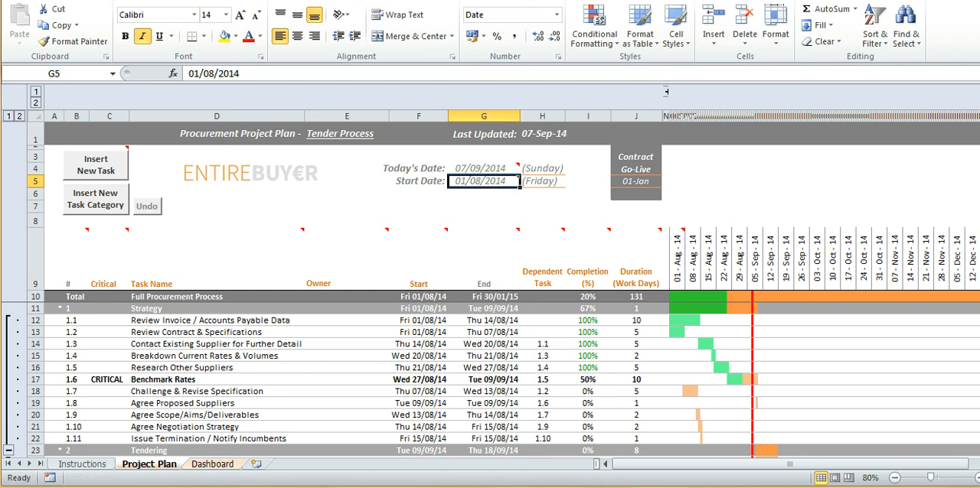
{"action": "left_click", "coordinate": [82, 463]}
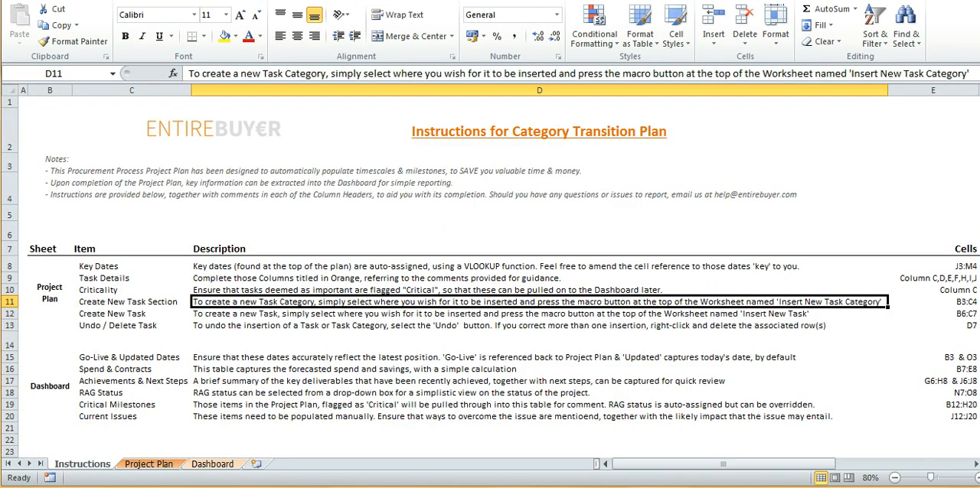
Return to the Project Plan sheet and read the Start Date note on cell G5.
{"action": "left_click", "coordinate": [149, 464]}
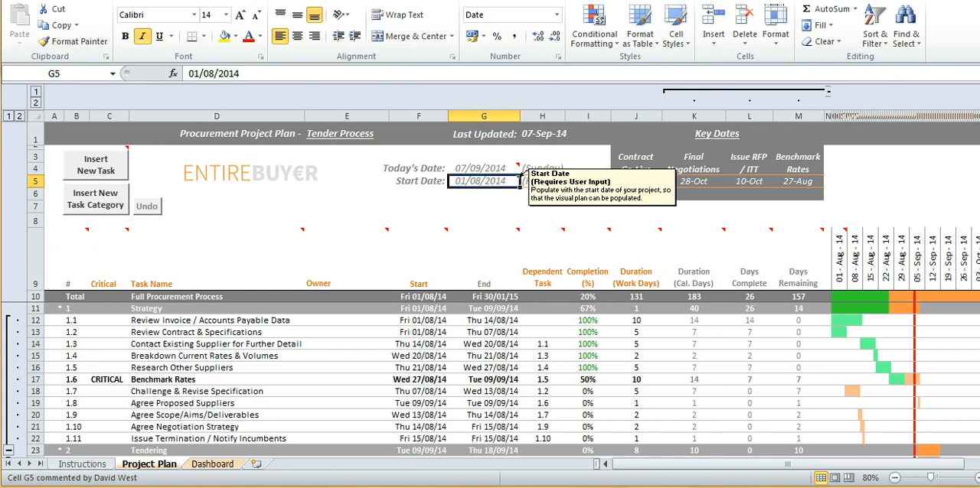
Enter 01/09/2014 as the project start date in G5, shifting all task dates to September.
{"action": "type", "text": "01/09"}
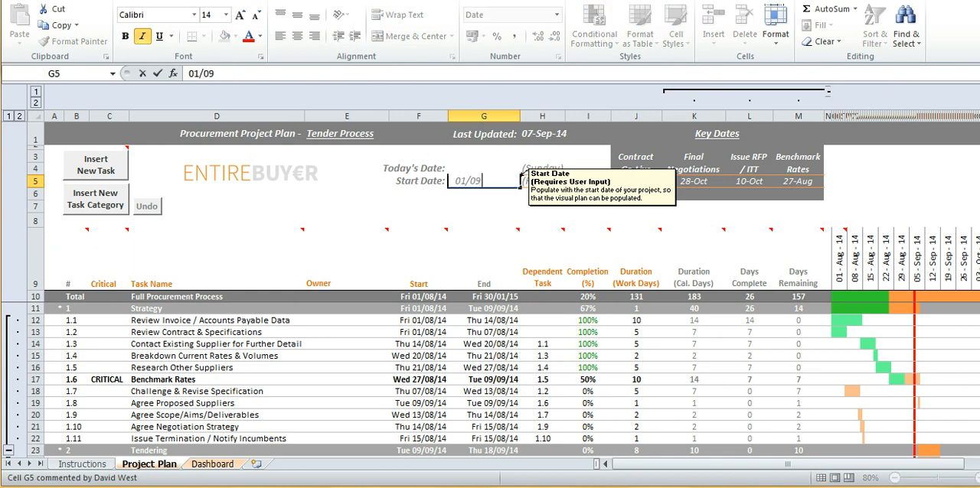
{"action": "type", "text": "/14"}
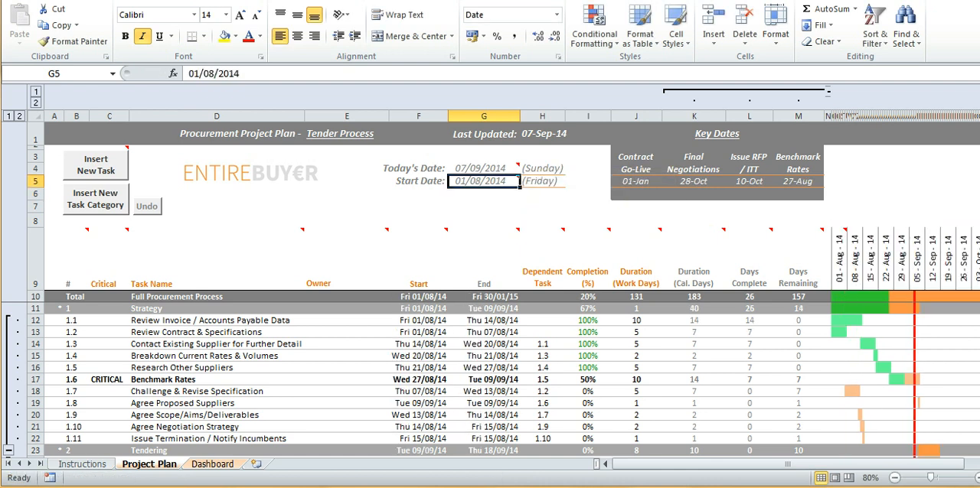
{"action": "type", "text": "01/09/2014"}
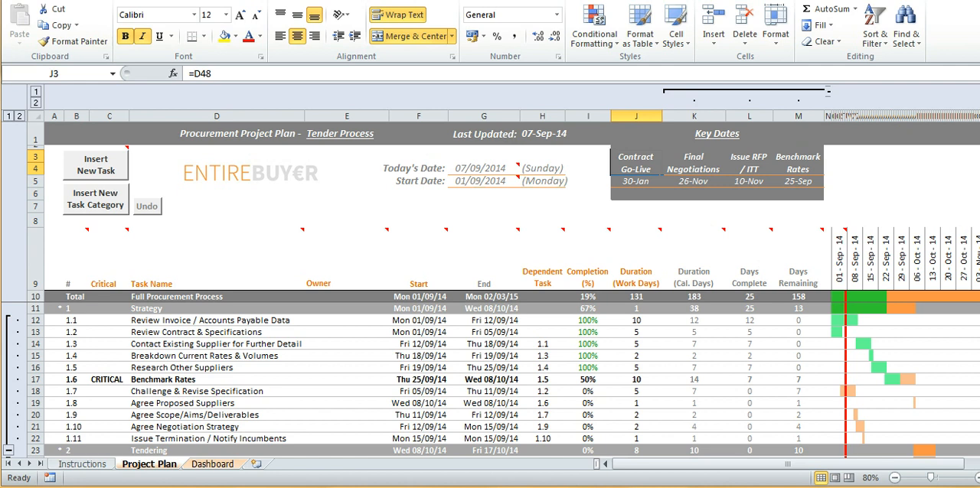
{"action": "left_click", "coordinate": [636, 181]}
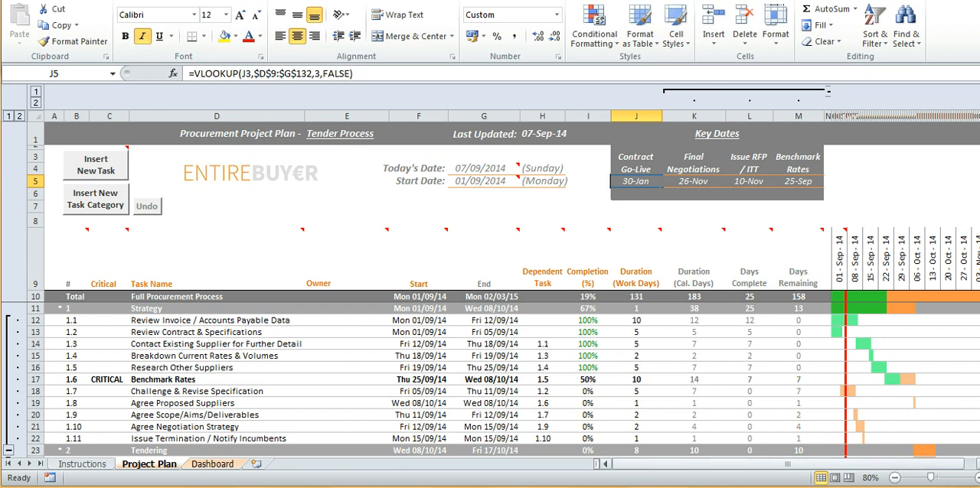
{"action": "scroll", "scroll_direction": "right", "scroll_amount": 3}
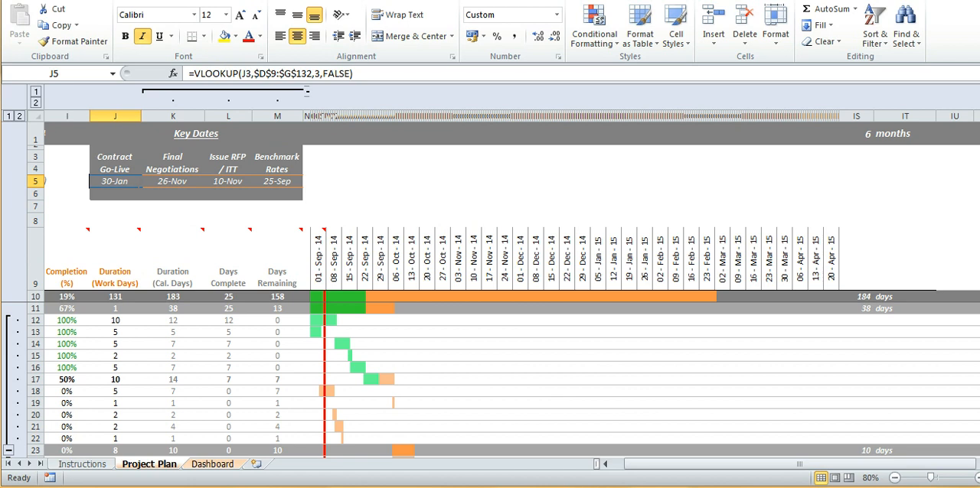
{"action": "left_click", "coordinate": [856, 296]}
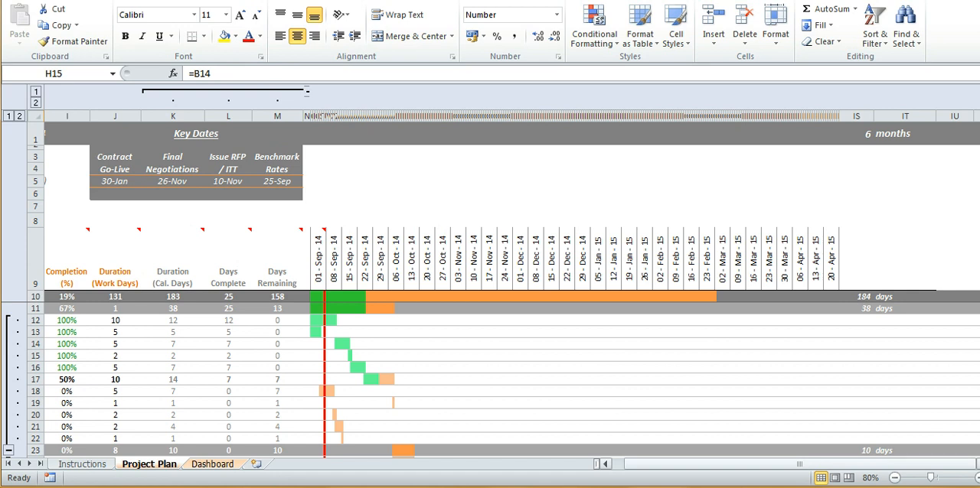
{"action": "scroll", "scroll_direction": "left", "scroll_amount": 3}
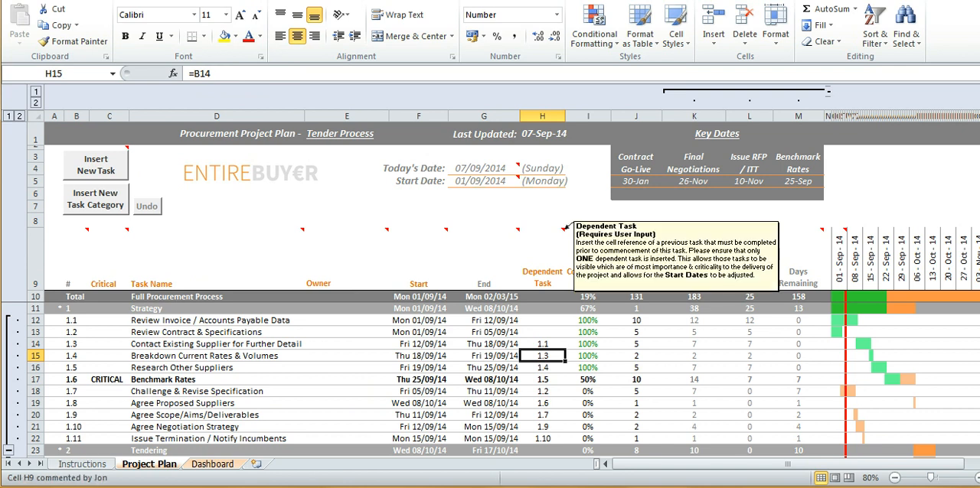
{"action": "left_click", "coordinate": [541, 259]}
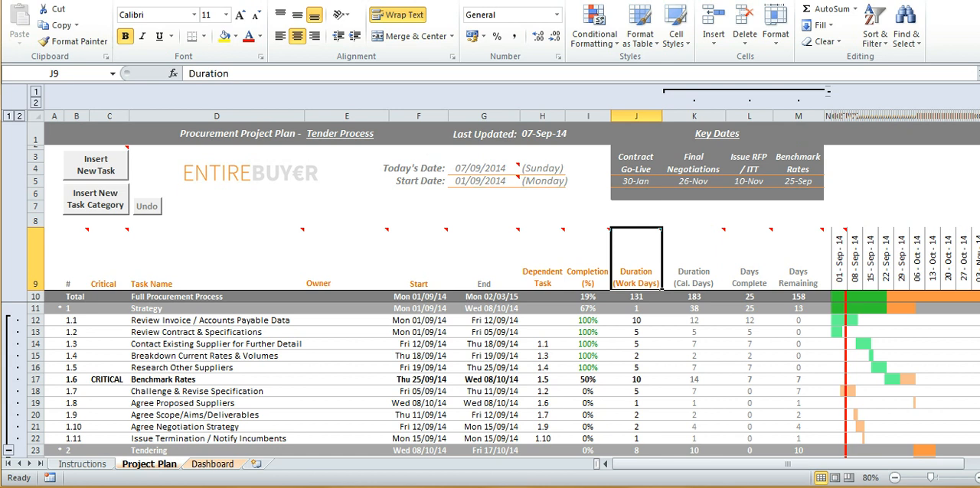
{"action": "left_click", "coordinate": [542, 355]}
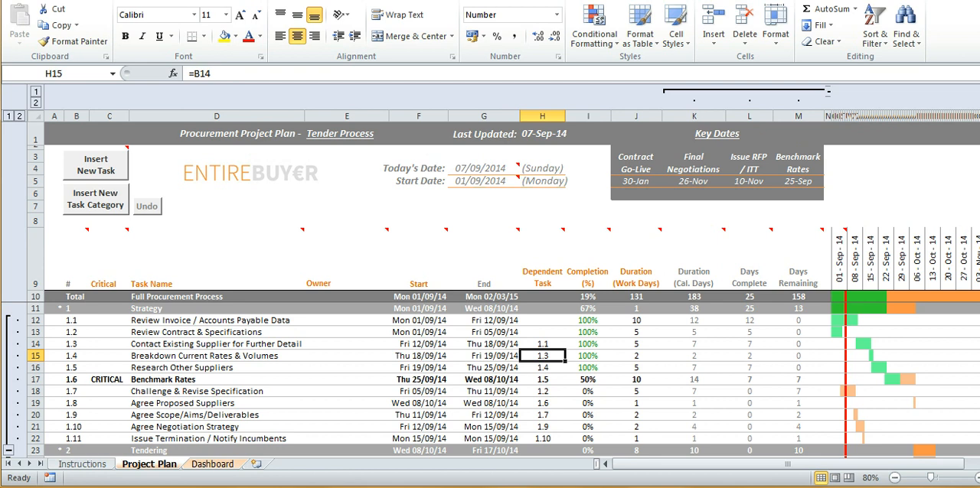
{"action": "left_click", "coordinate": [418, 355]}
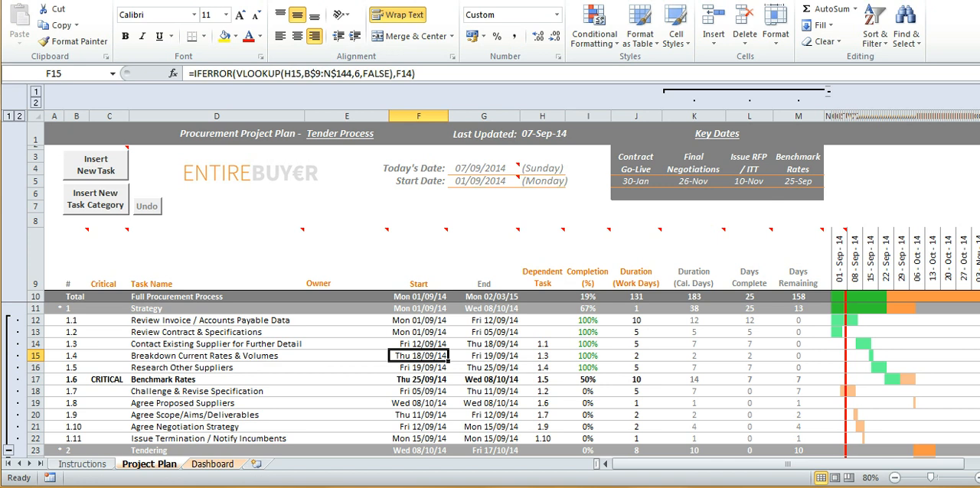
{"action": "left_click", "coordinate": [483, 344]}
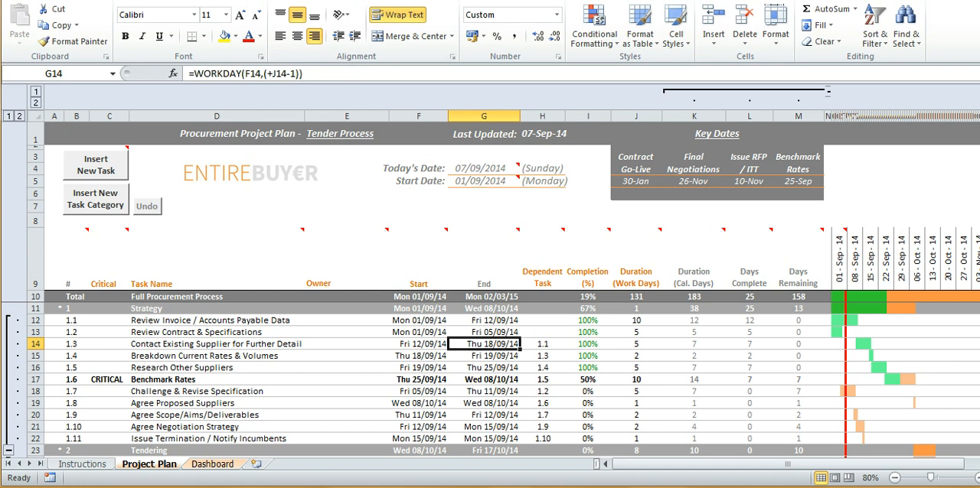
{"action": "left_click", "coordinate": [588, 344]}
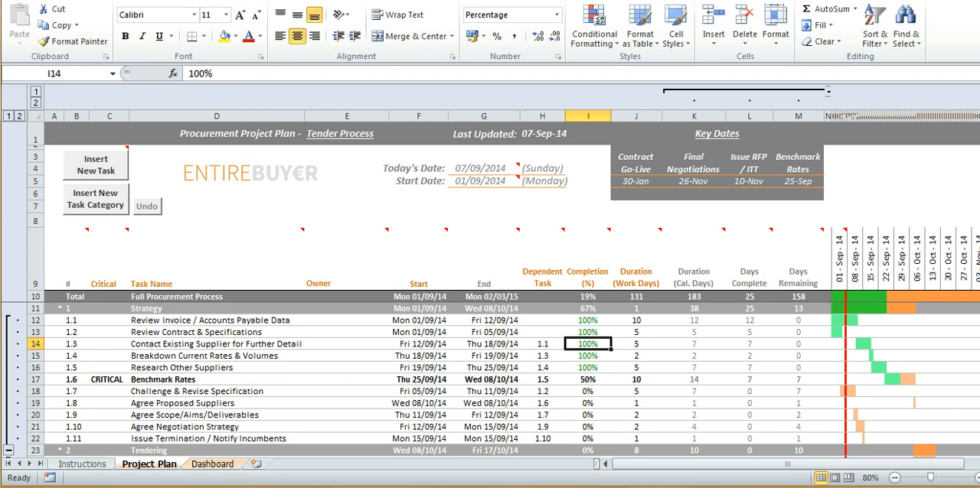
{"action": "left_click", "coordinate": [588, 355]}
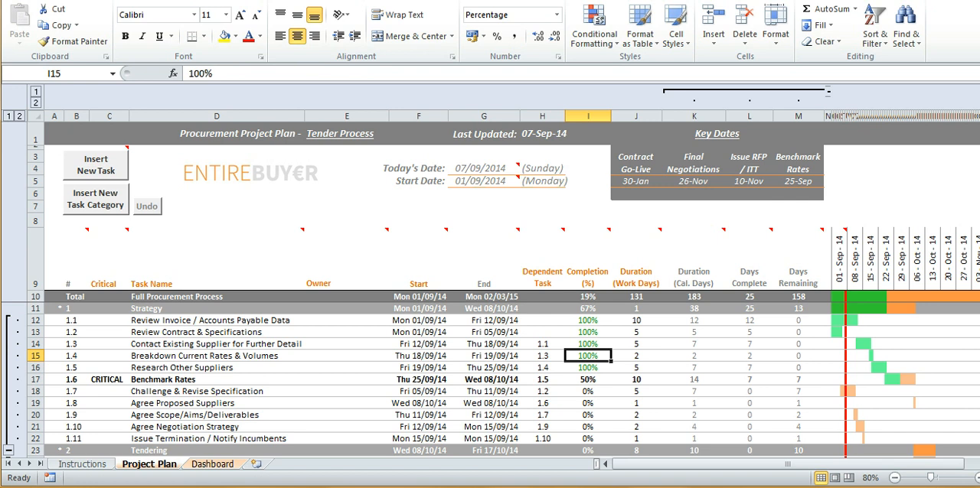
{"action": "left_click", "coordinate": [216, 355]}
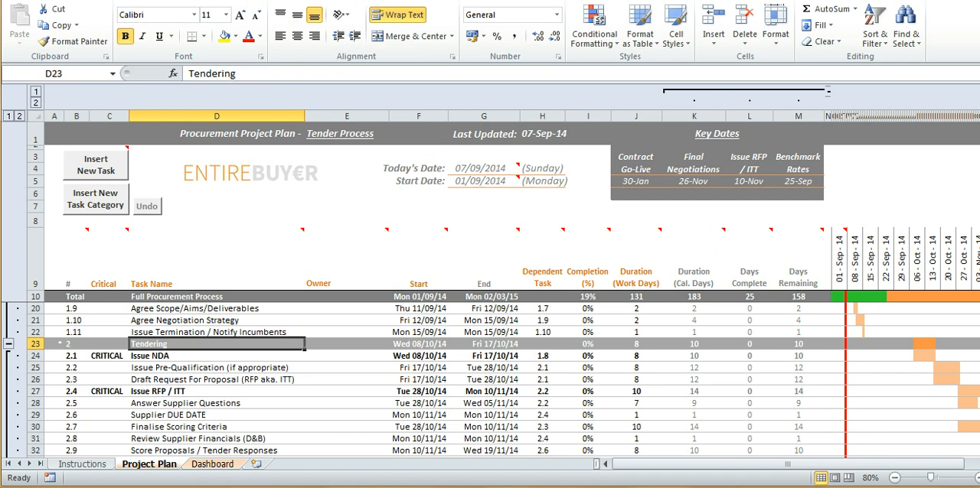
{"action": "mouse_move", "coordinate": [95, 197]}
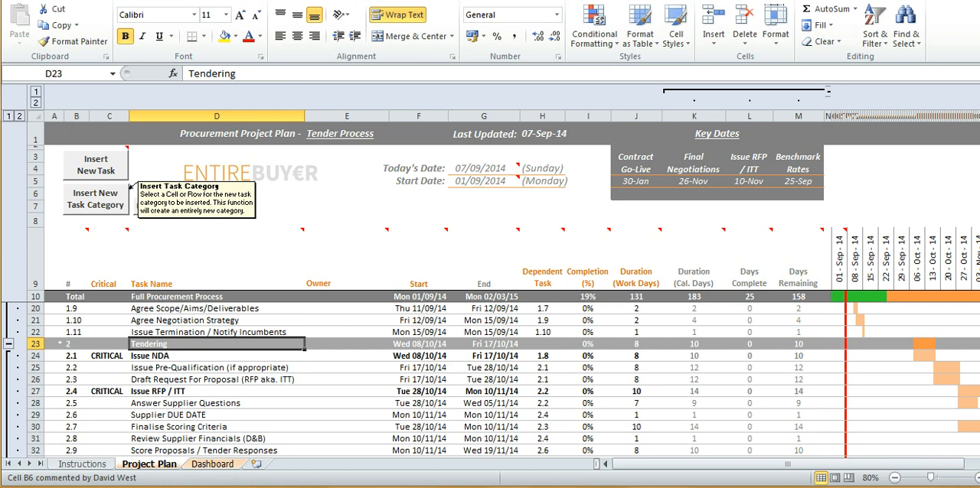
{"action": "left_click", "coordinate": [95, 198]}
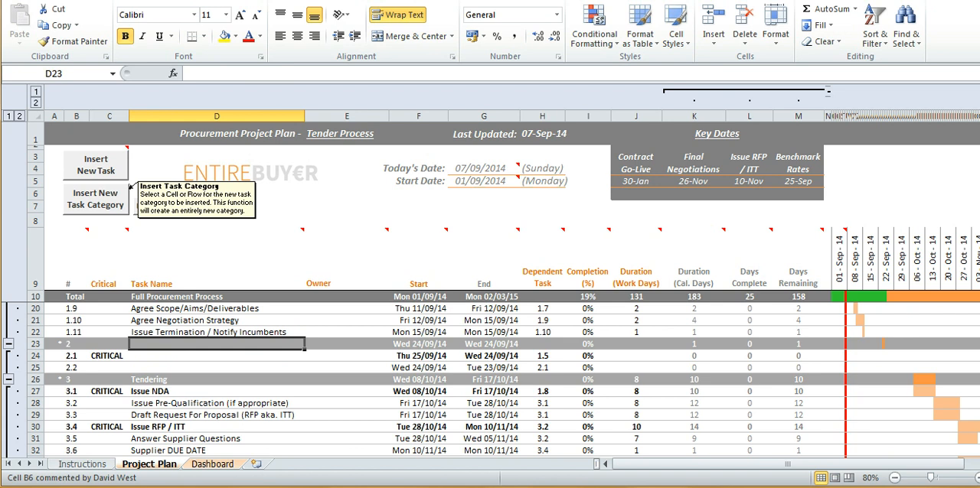
{"action": "left_click", "coordinate": [95, 198]}
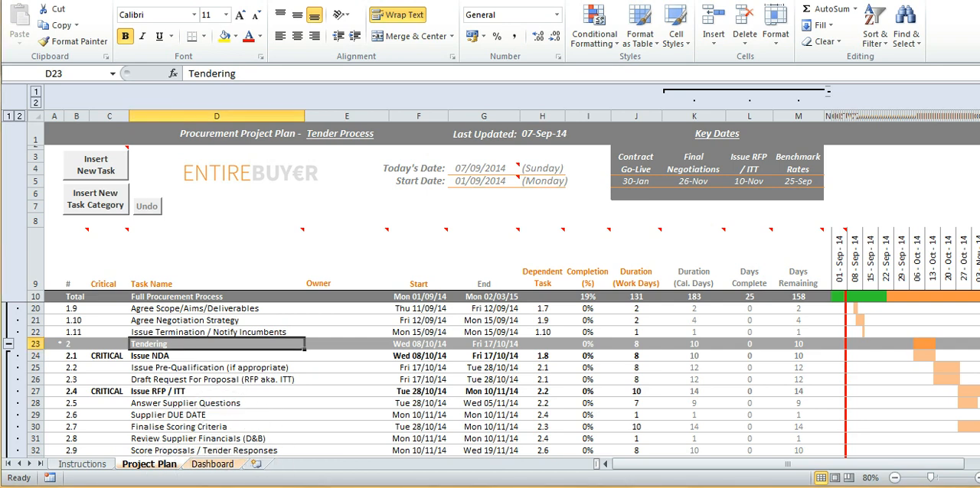
Move the CRITICAL flag from Benchmark Rates (C17) to Research Other Suppliers (C16).
{"action": "scroll", "scroll_direction": "up", "scroll_amount": 3}
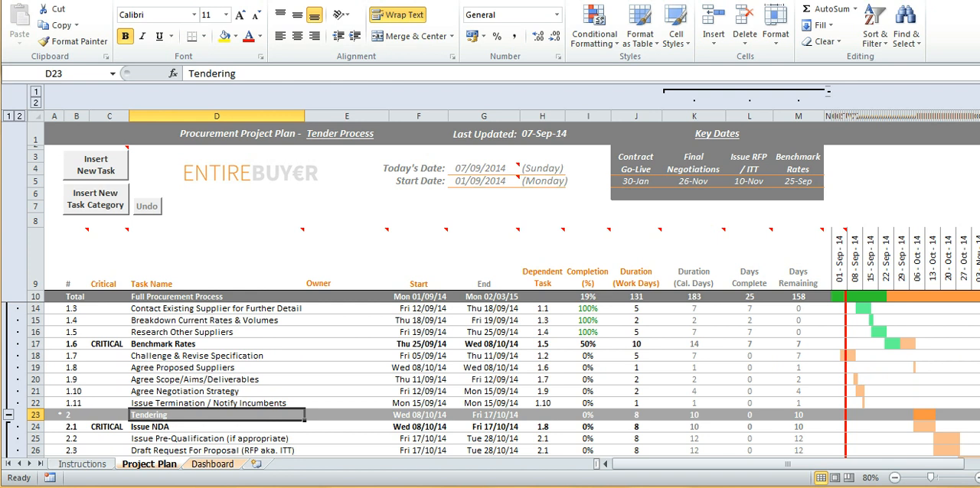
{"action": "left_click", "coordinate": [109, 344]}
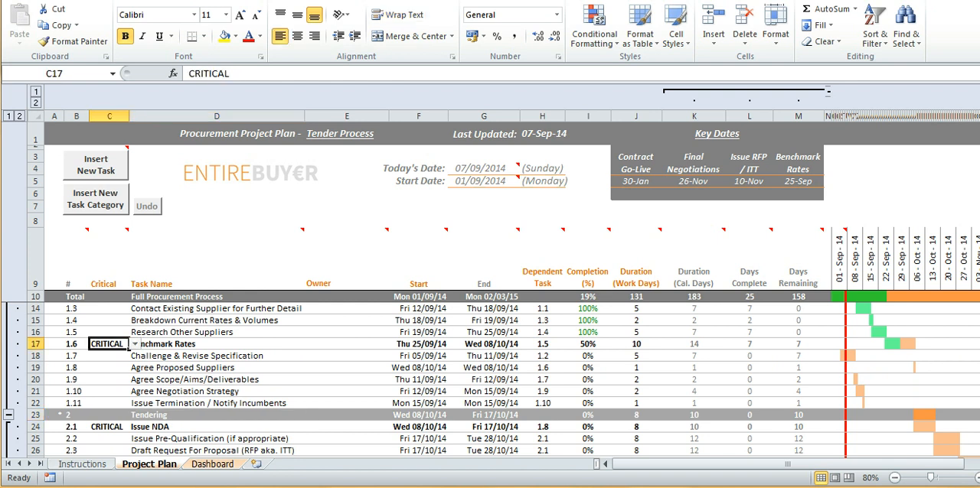
{"action": "left_click", "coordinate": [109, 332]}
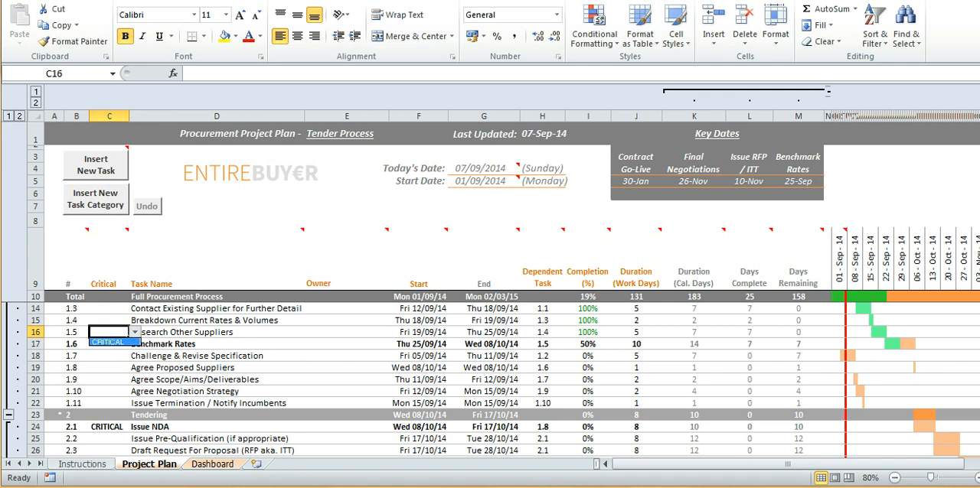
{"action": "left_click", "coordinate": [216, 402]}
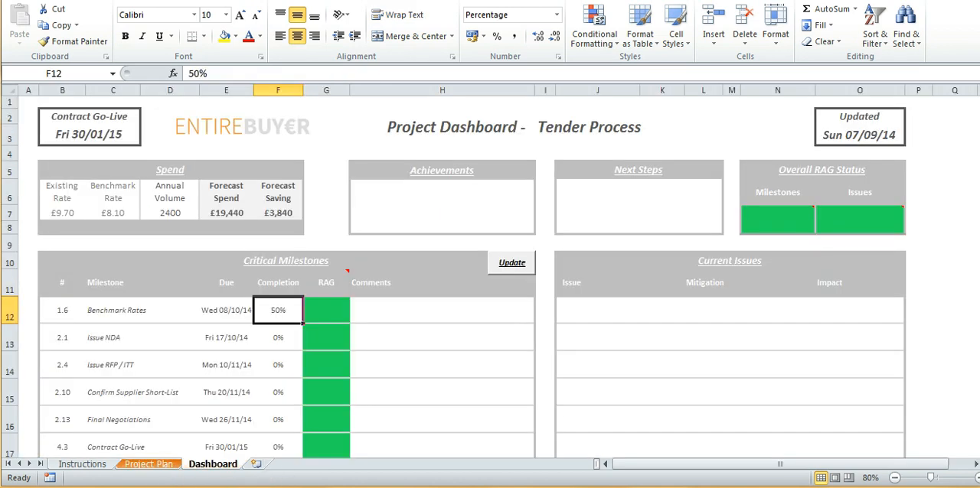
{"action": "mouse_move", "coordinate": [511, 263]}
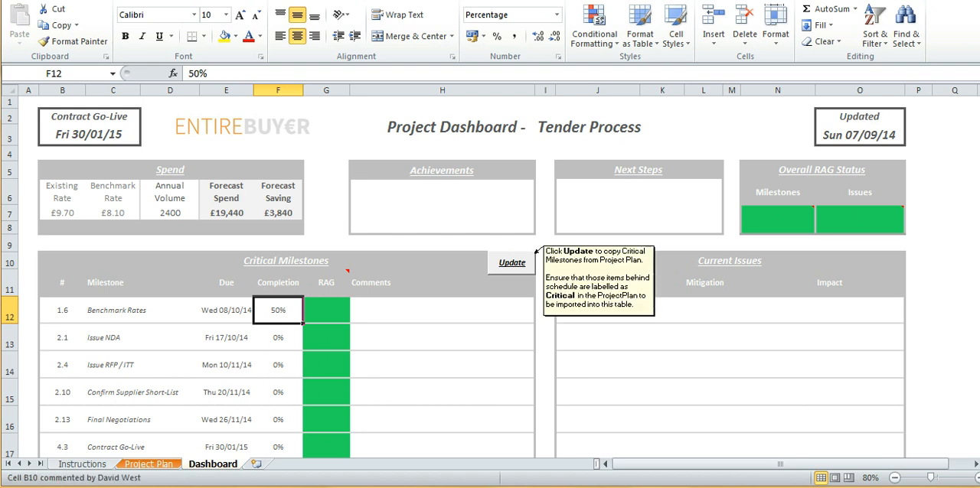
Update the dashboard's critical milestones and set Research Other Suppliers' RAG status to A (amber).
{"action": "left_click", "coordinate": [512, 263]}
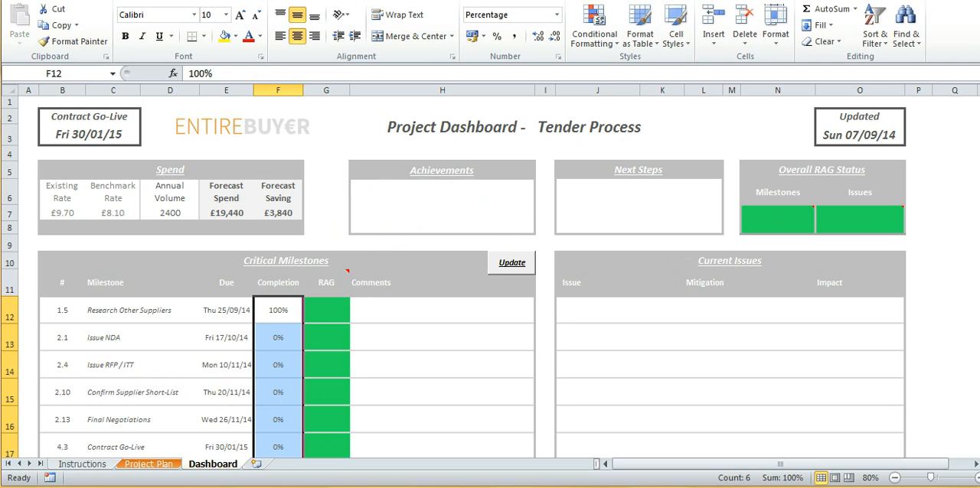
{"action": "left_click", "coordinate": [355, 315]}
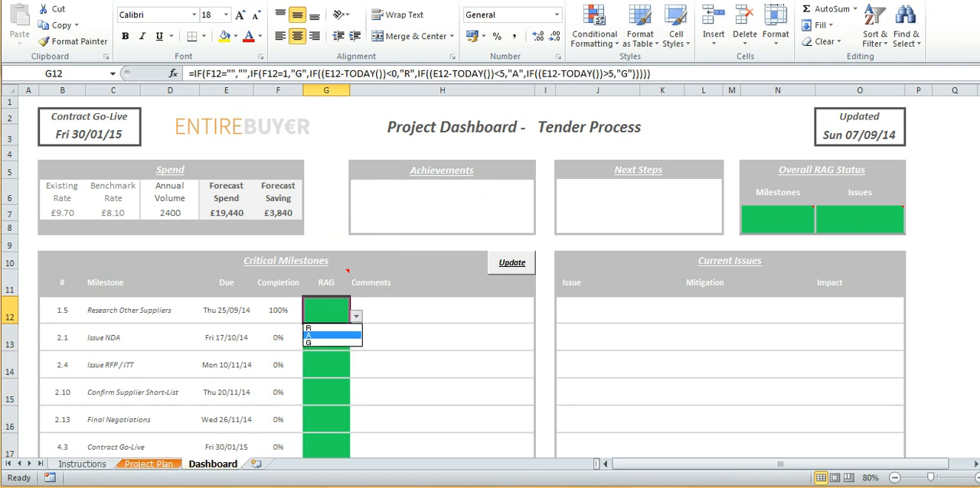
{"action": "left_click", "coordinate": [307, 335]}
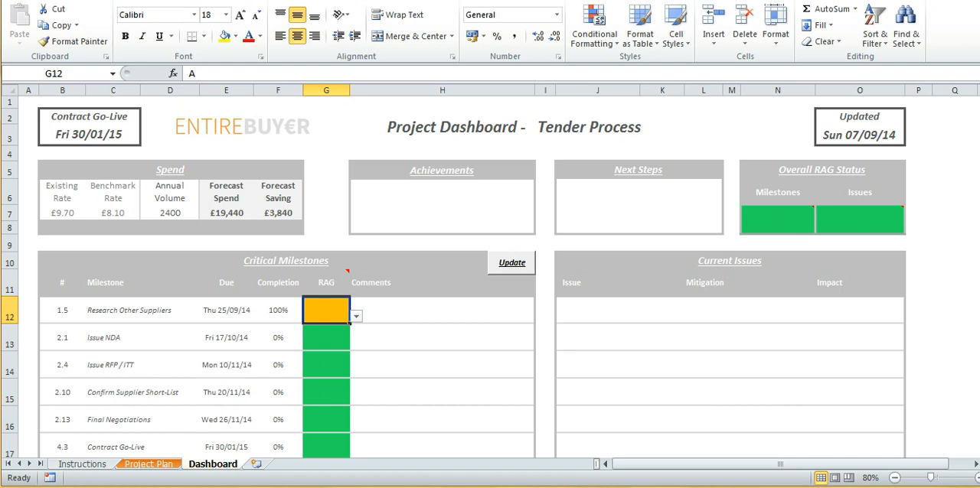
{"action": "left_click", "coordinate": [441, 204]}
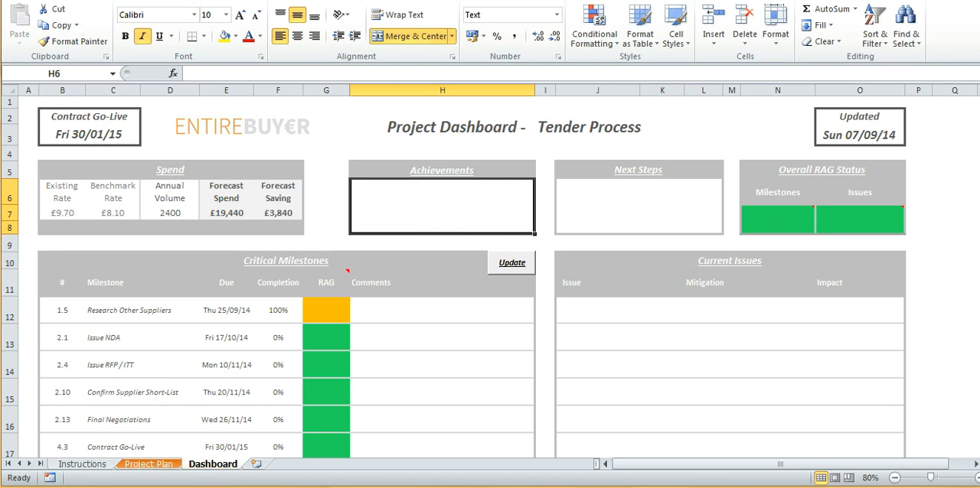
{"action": "left_click", "coordinate": [639, 206]}
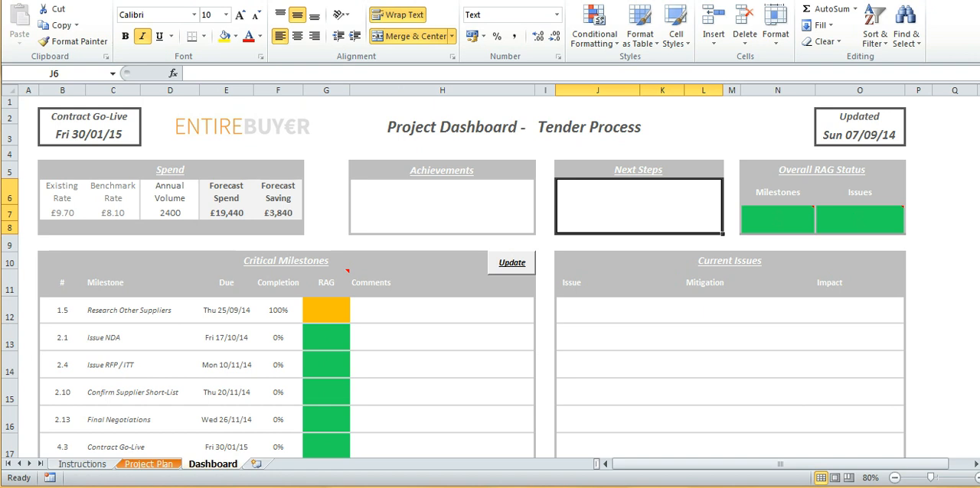
{"action": "left_click", "coordinate": [859, 310]}
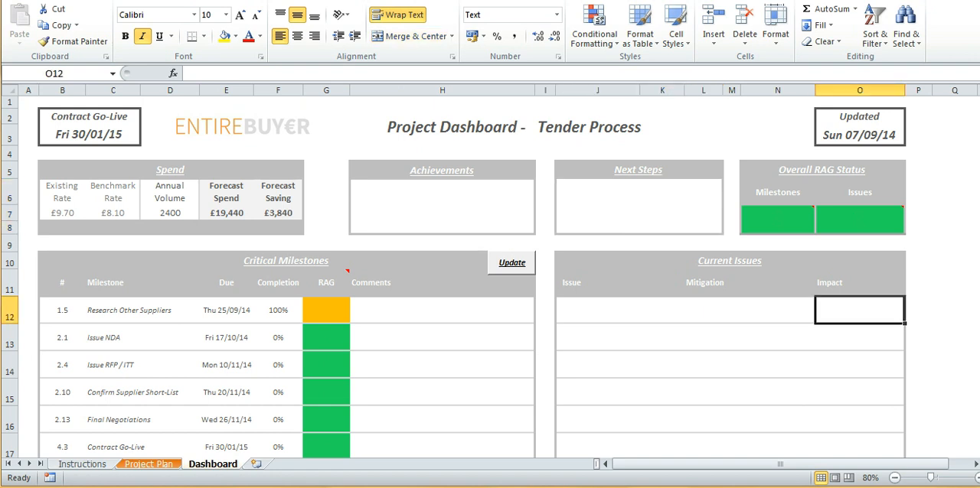